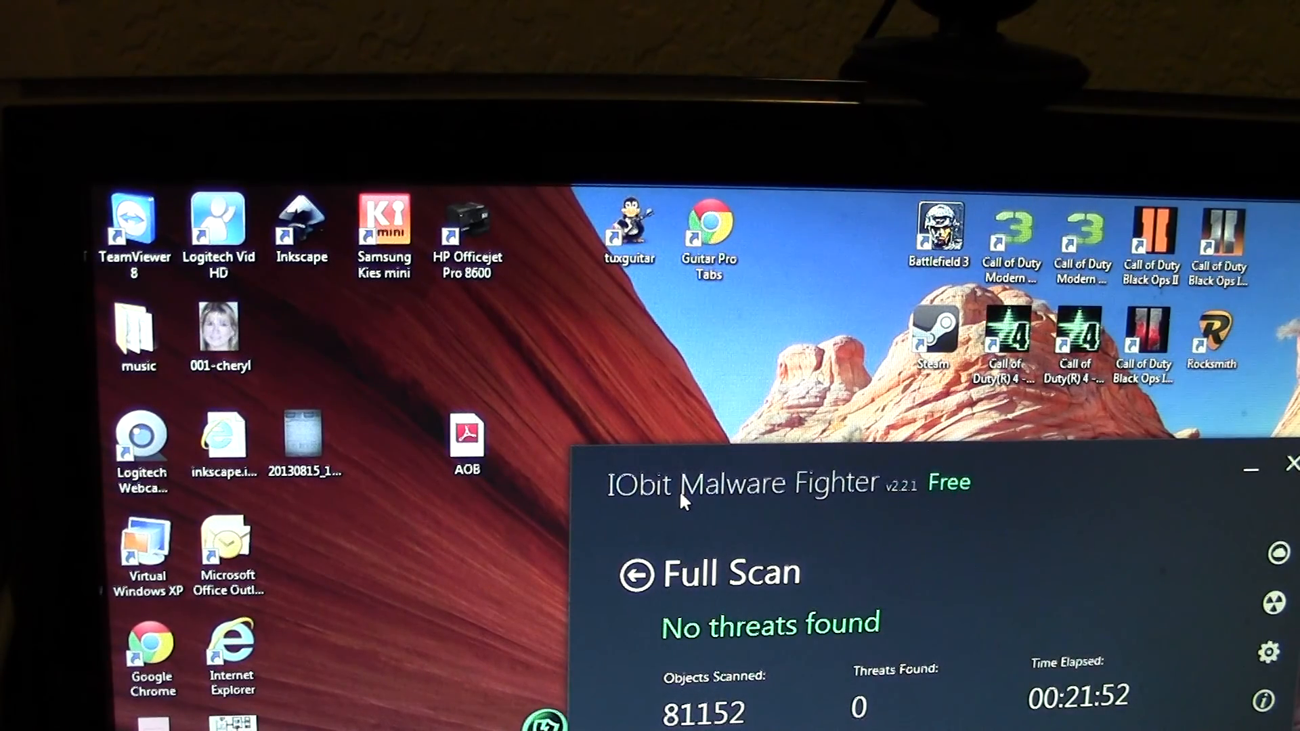
{"action": "mouse_move", "coordinate": [889, 528]}
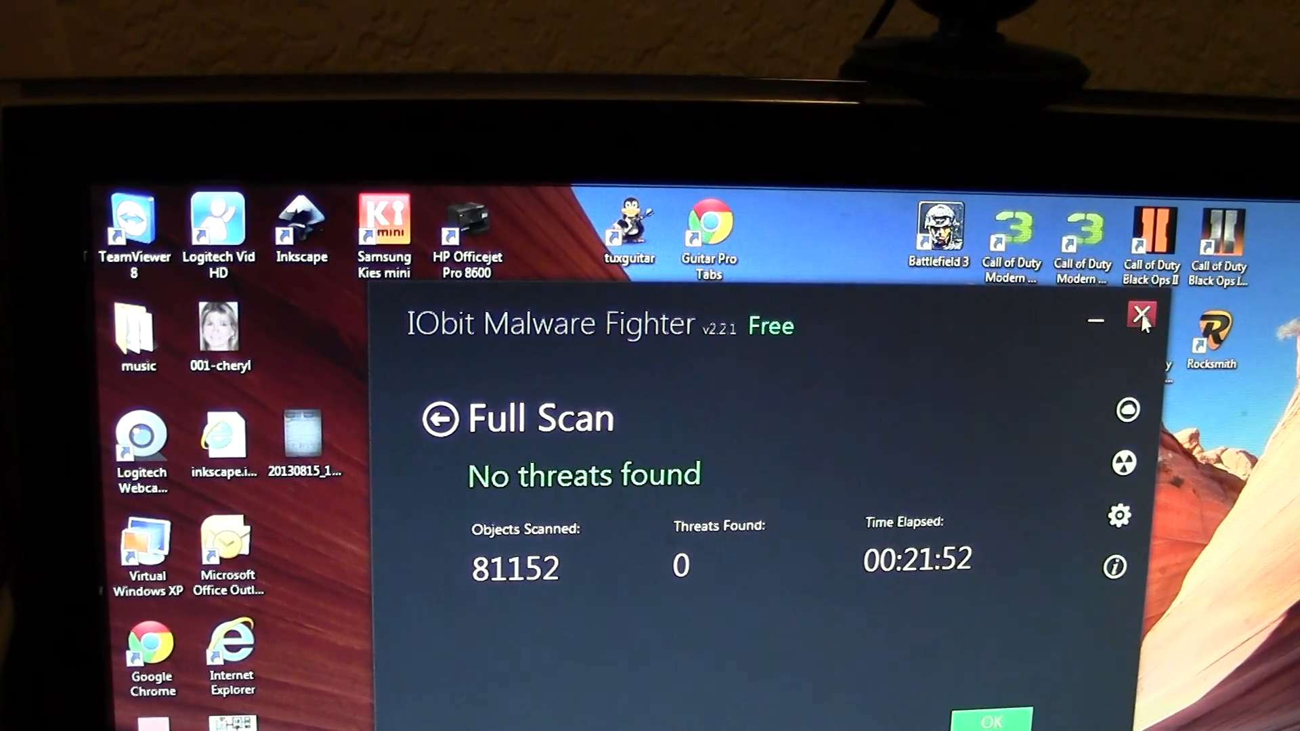
Step: Close the IObit Malware Fighter window after the clean full scan of 81,152 objects
{"action": "left_click", "coordinate": [1142, 320]}
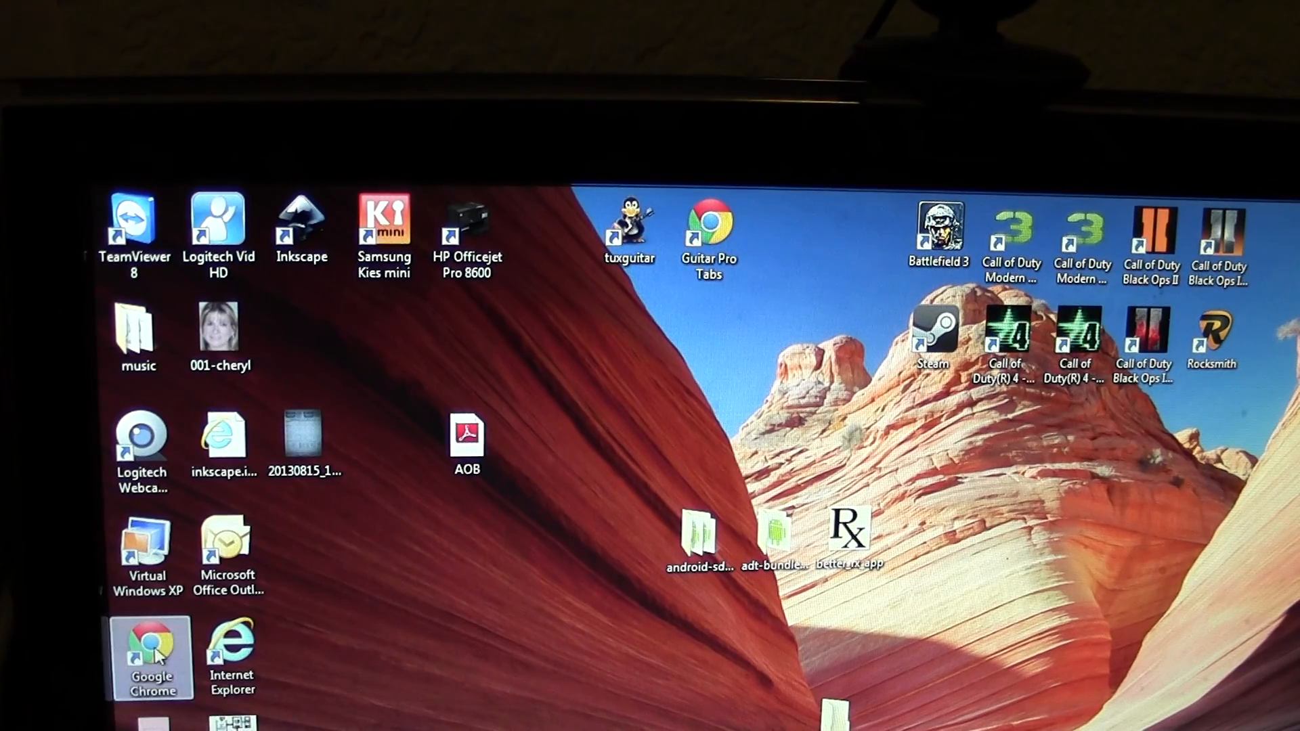
Step: Launch Chrome from the desktop shortcut, landing on the Google homepage
{"action": "double_click", "coordinate": [152, 648]}
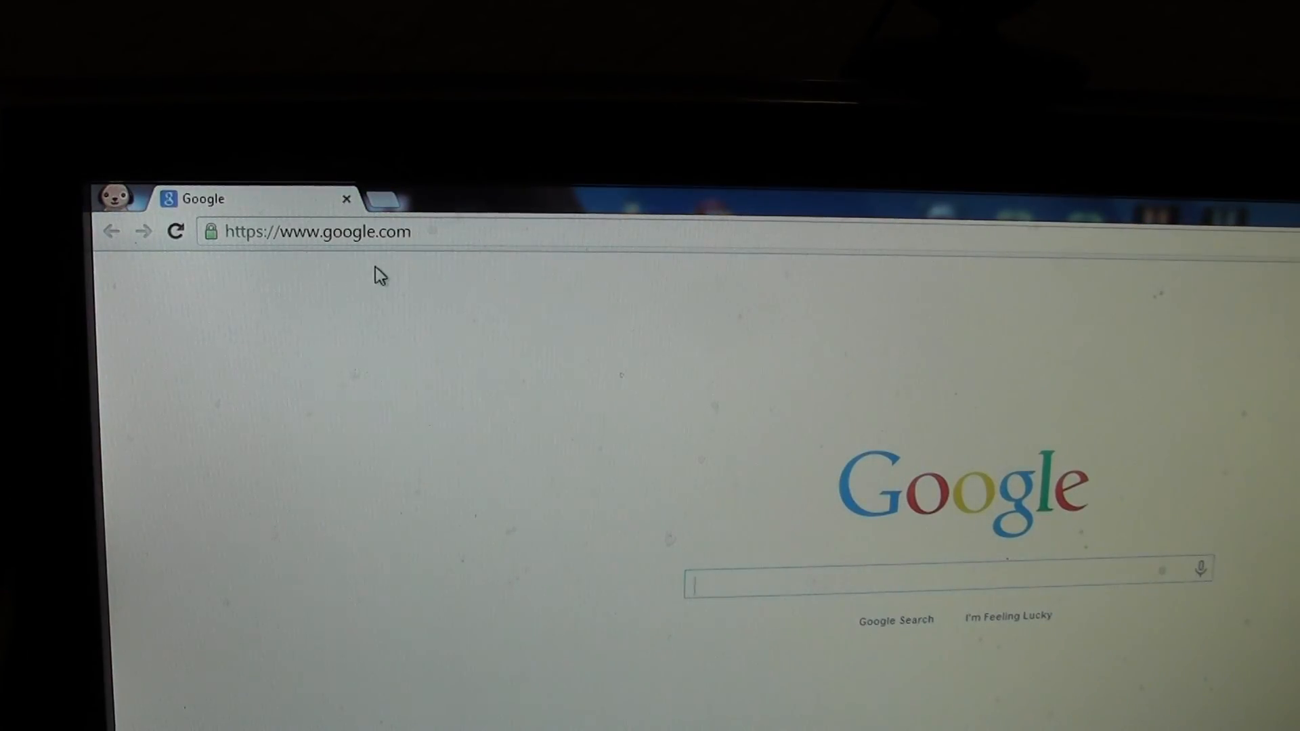
{"action": "mouse_move", "coordinate": [1086, 440]}
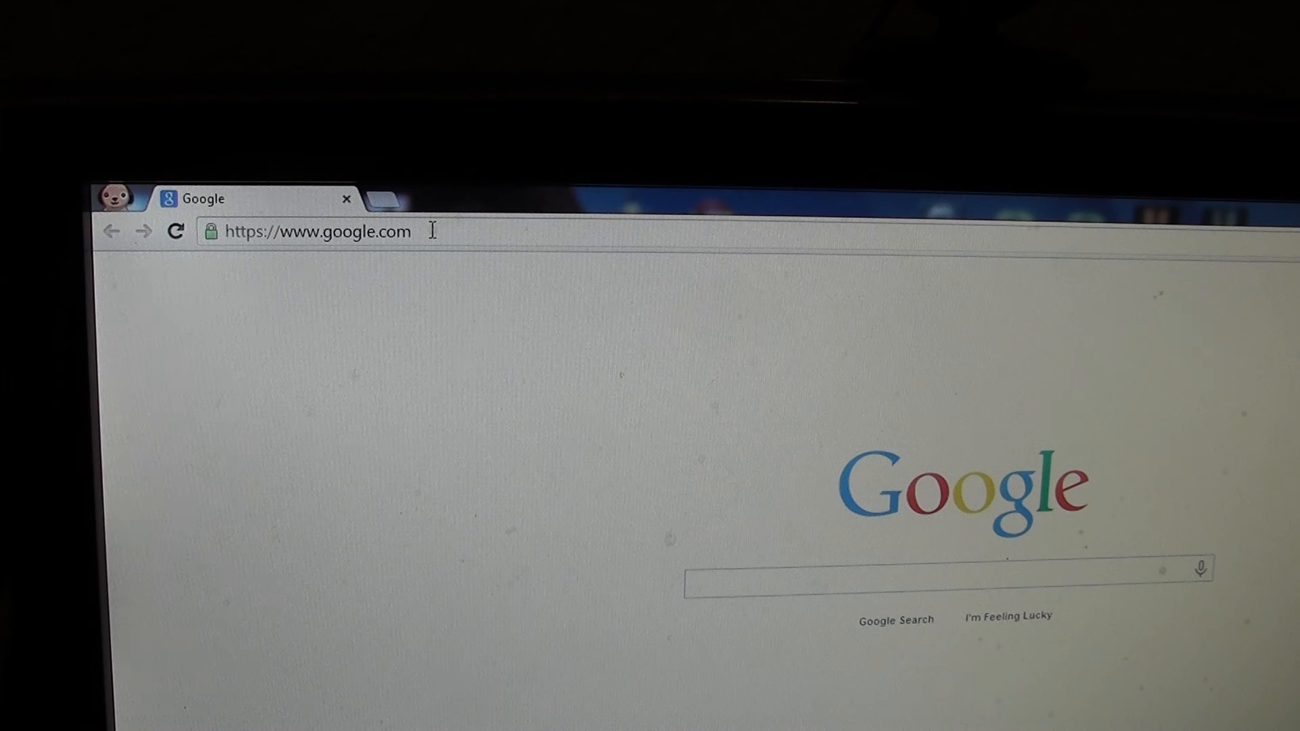
{"action": "type", "text": "linkedin.com"}
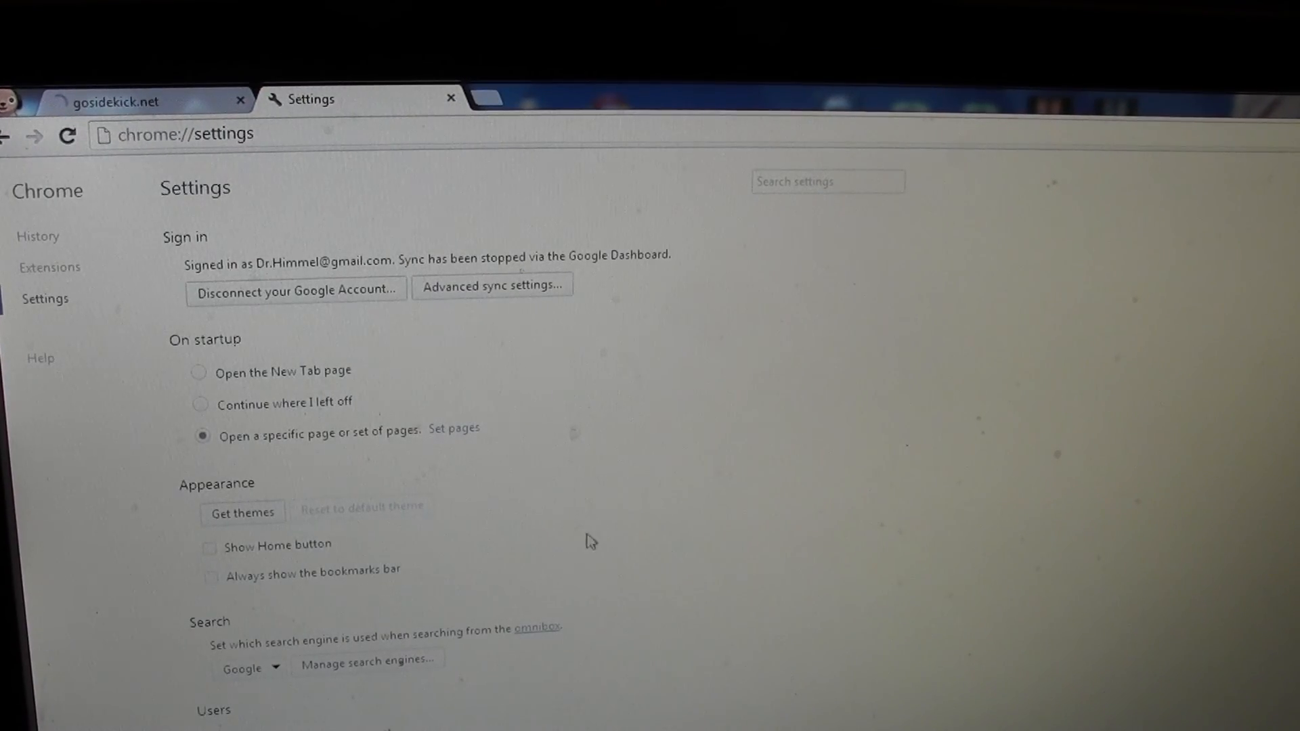
{"action": "mouse_move", "coordinate": [461, 496]}
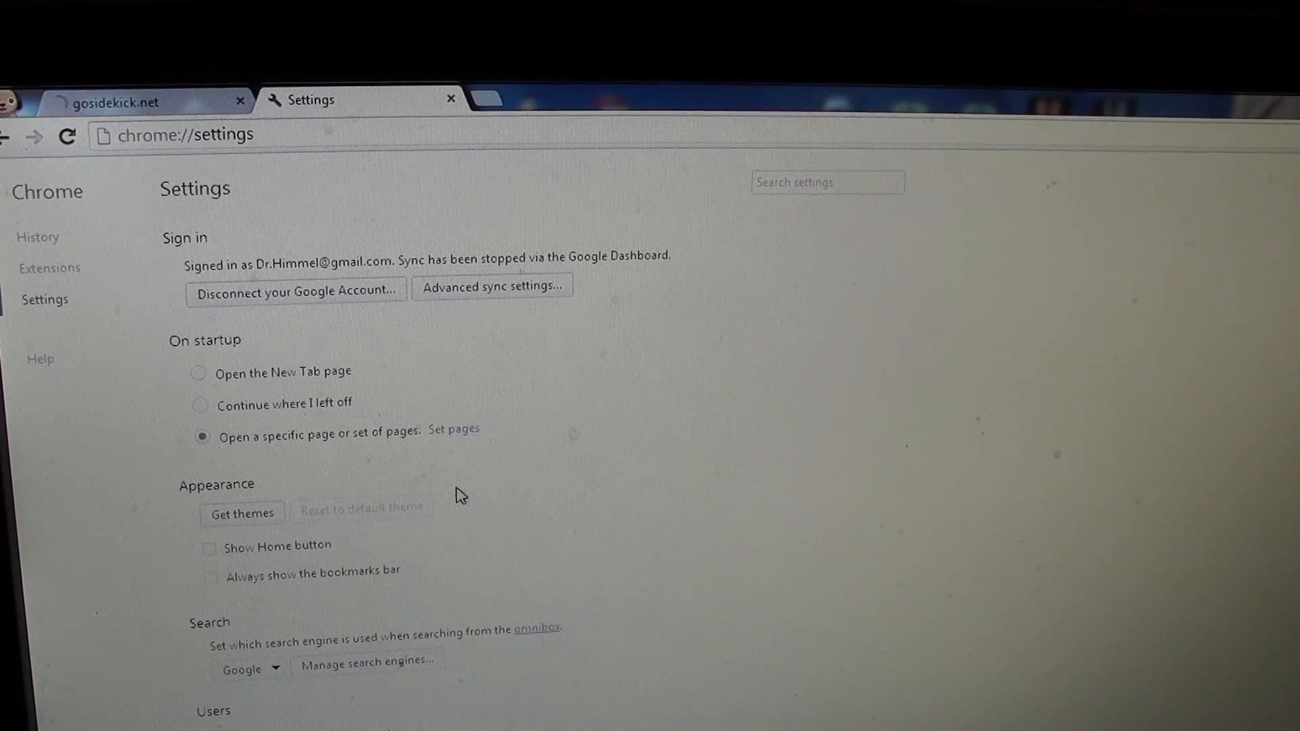
{"action": "mouse_move", "coordinate": [847, 623]}
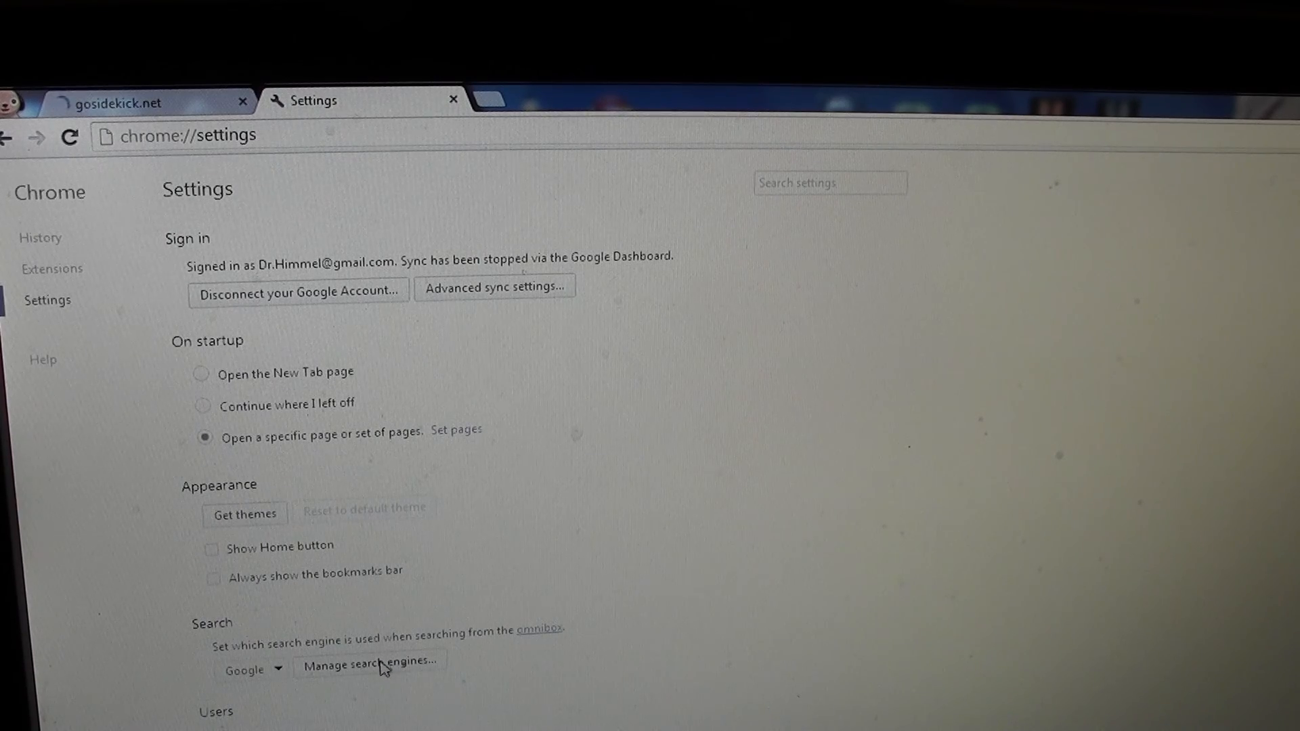
Step: Review the search engines list confirming Google as default, then return to main Settings
{"action": "left_click", "coordinate": [364, 664]}
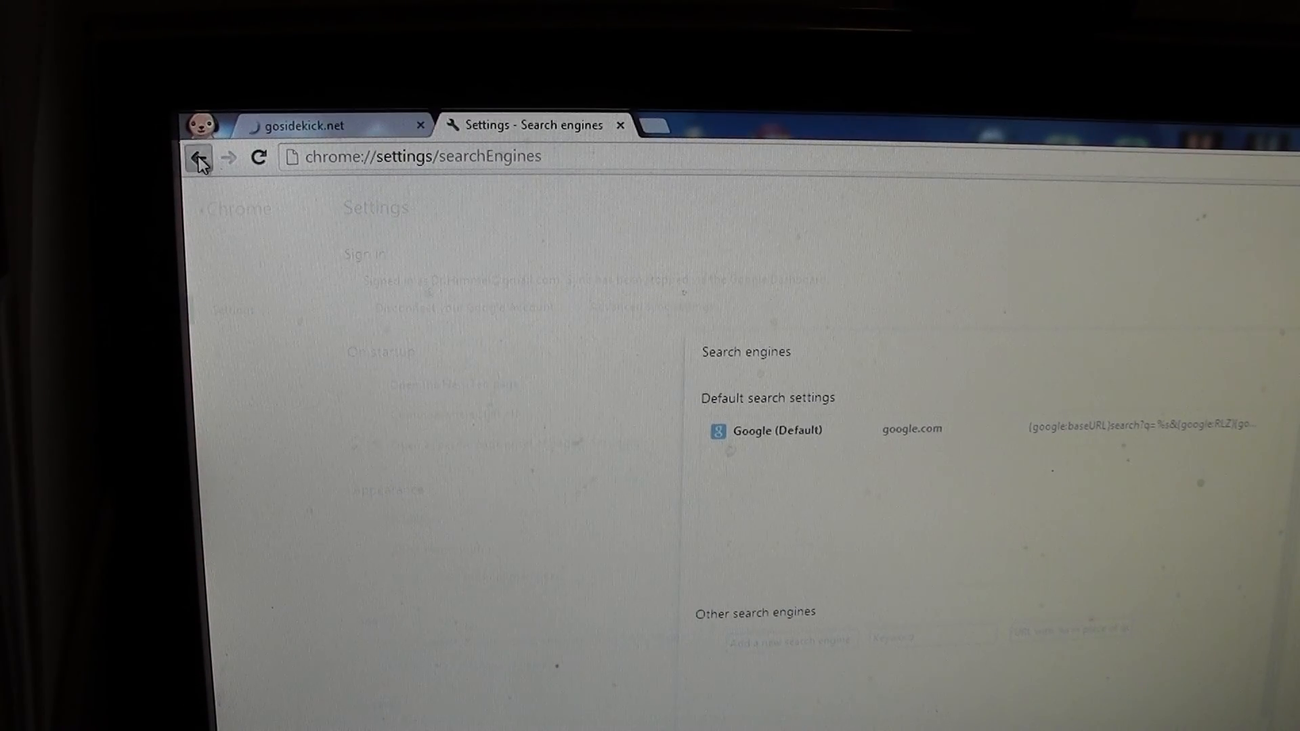
{"action": "left_click", "coordinate": [197, 158]}
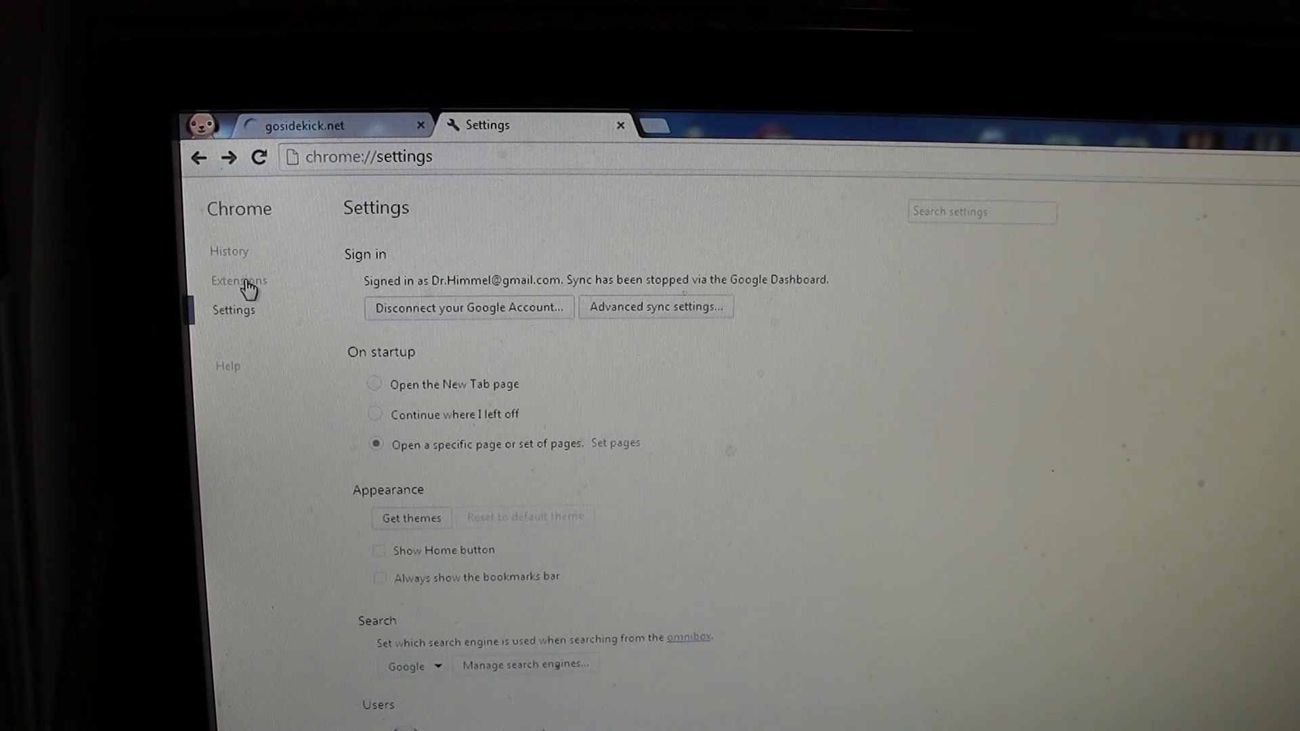
Step: Show the installed extensions list, beginning with Ads Removal and Google Dictionary
{"action": "left_click", "coordinate": [239, 282]}
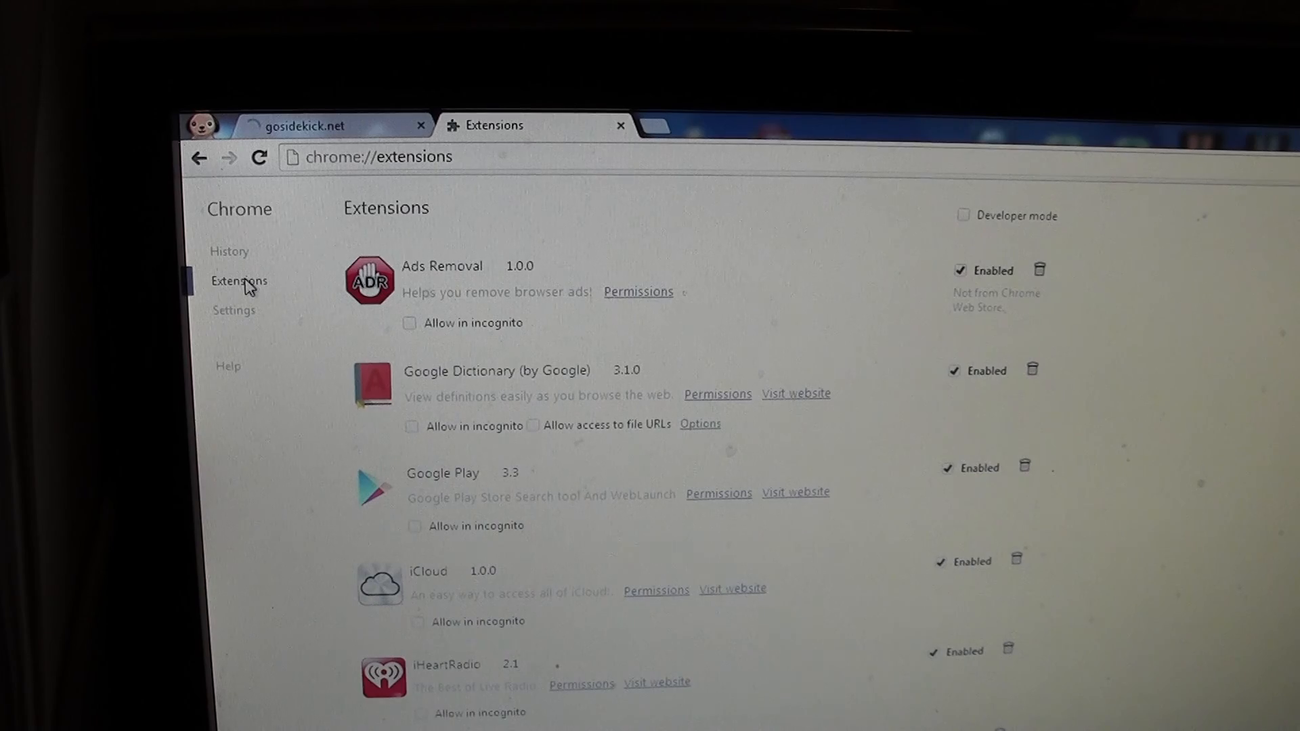